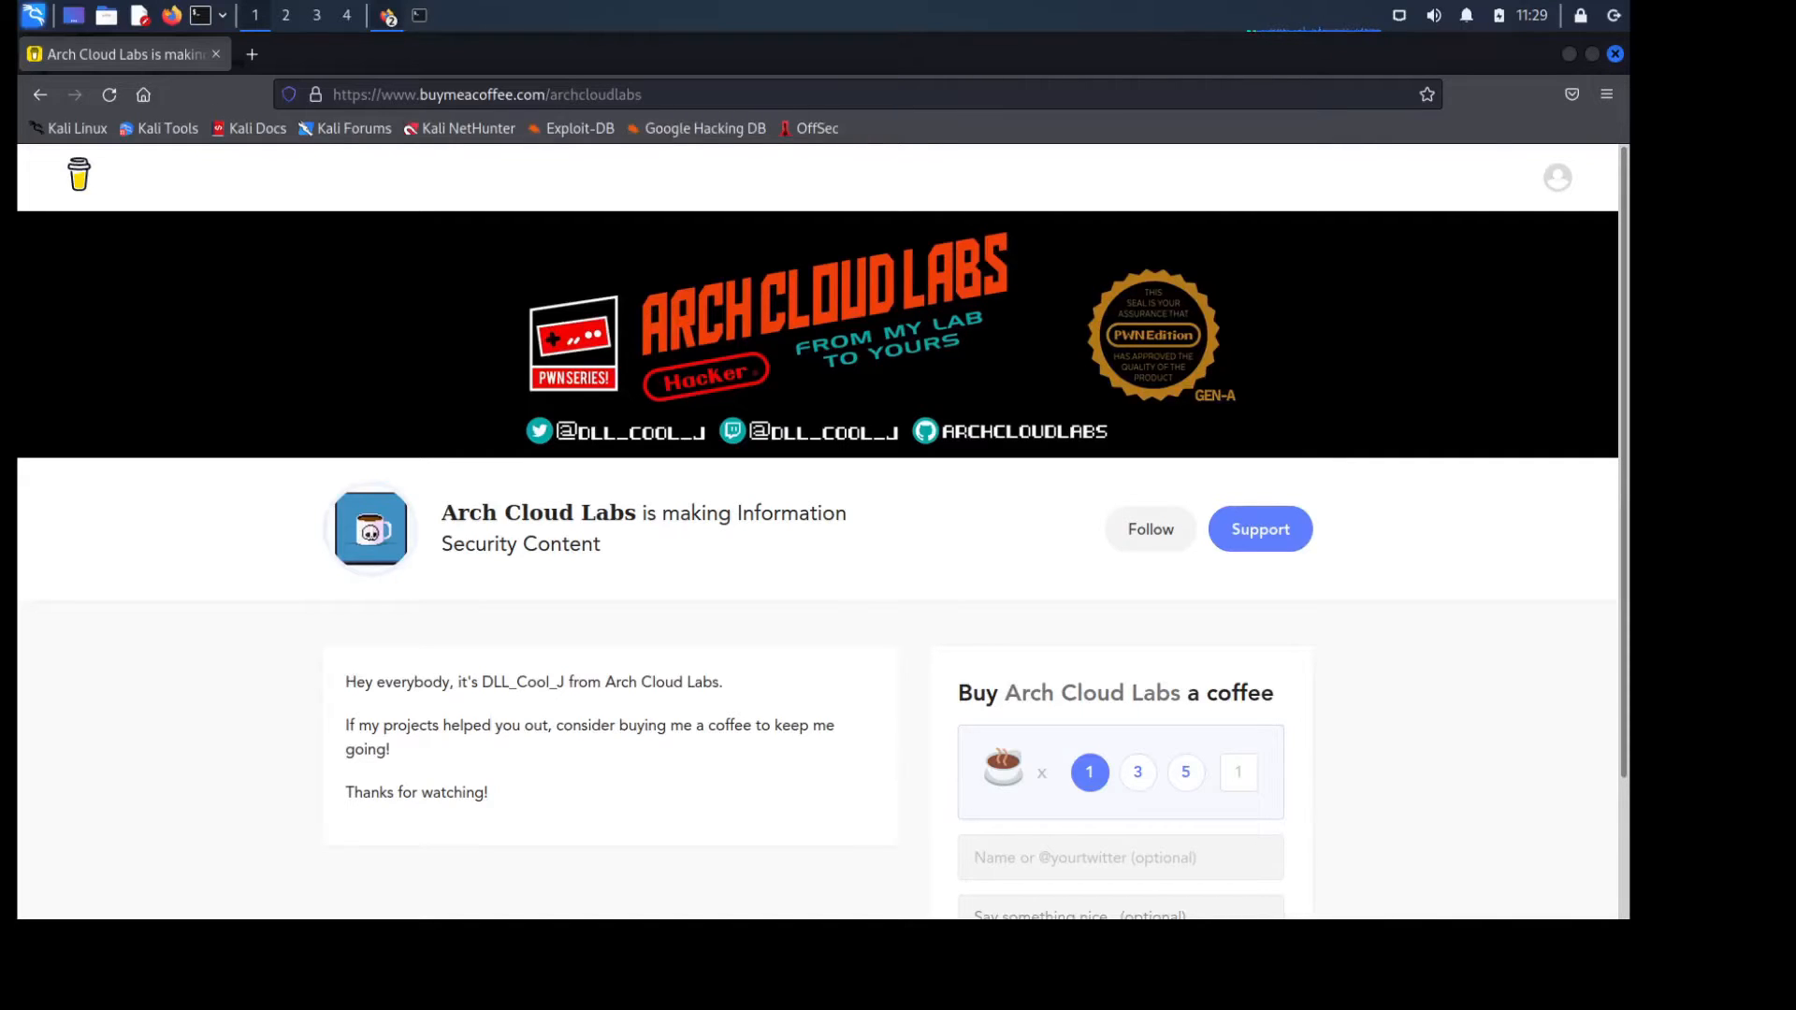
Navigate Firefox to the github.com/radareorg/radare2 repository
{"action": "type", "text": "github.com/radareorg/radare2"}
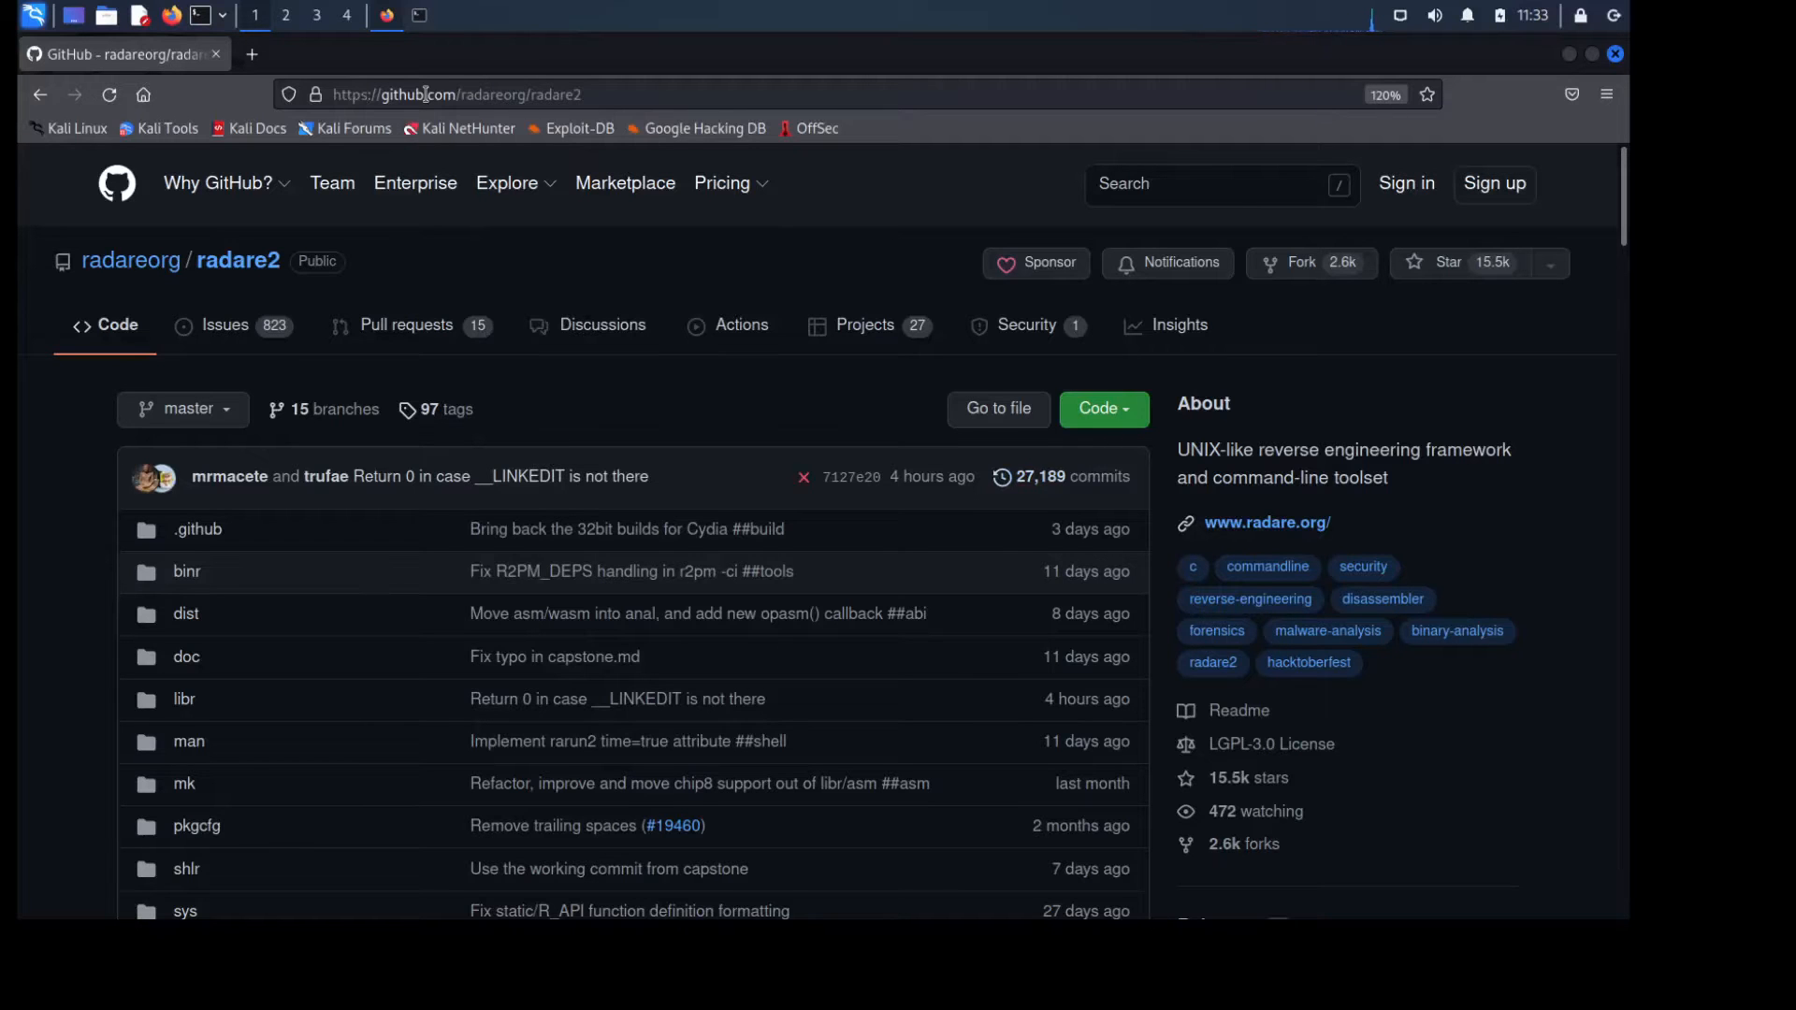
Bring the README Installation section with the git clone command block into view
{"action": "scroll", "scroll_direction": "down", "scroll_amount": 3}
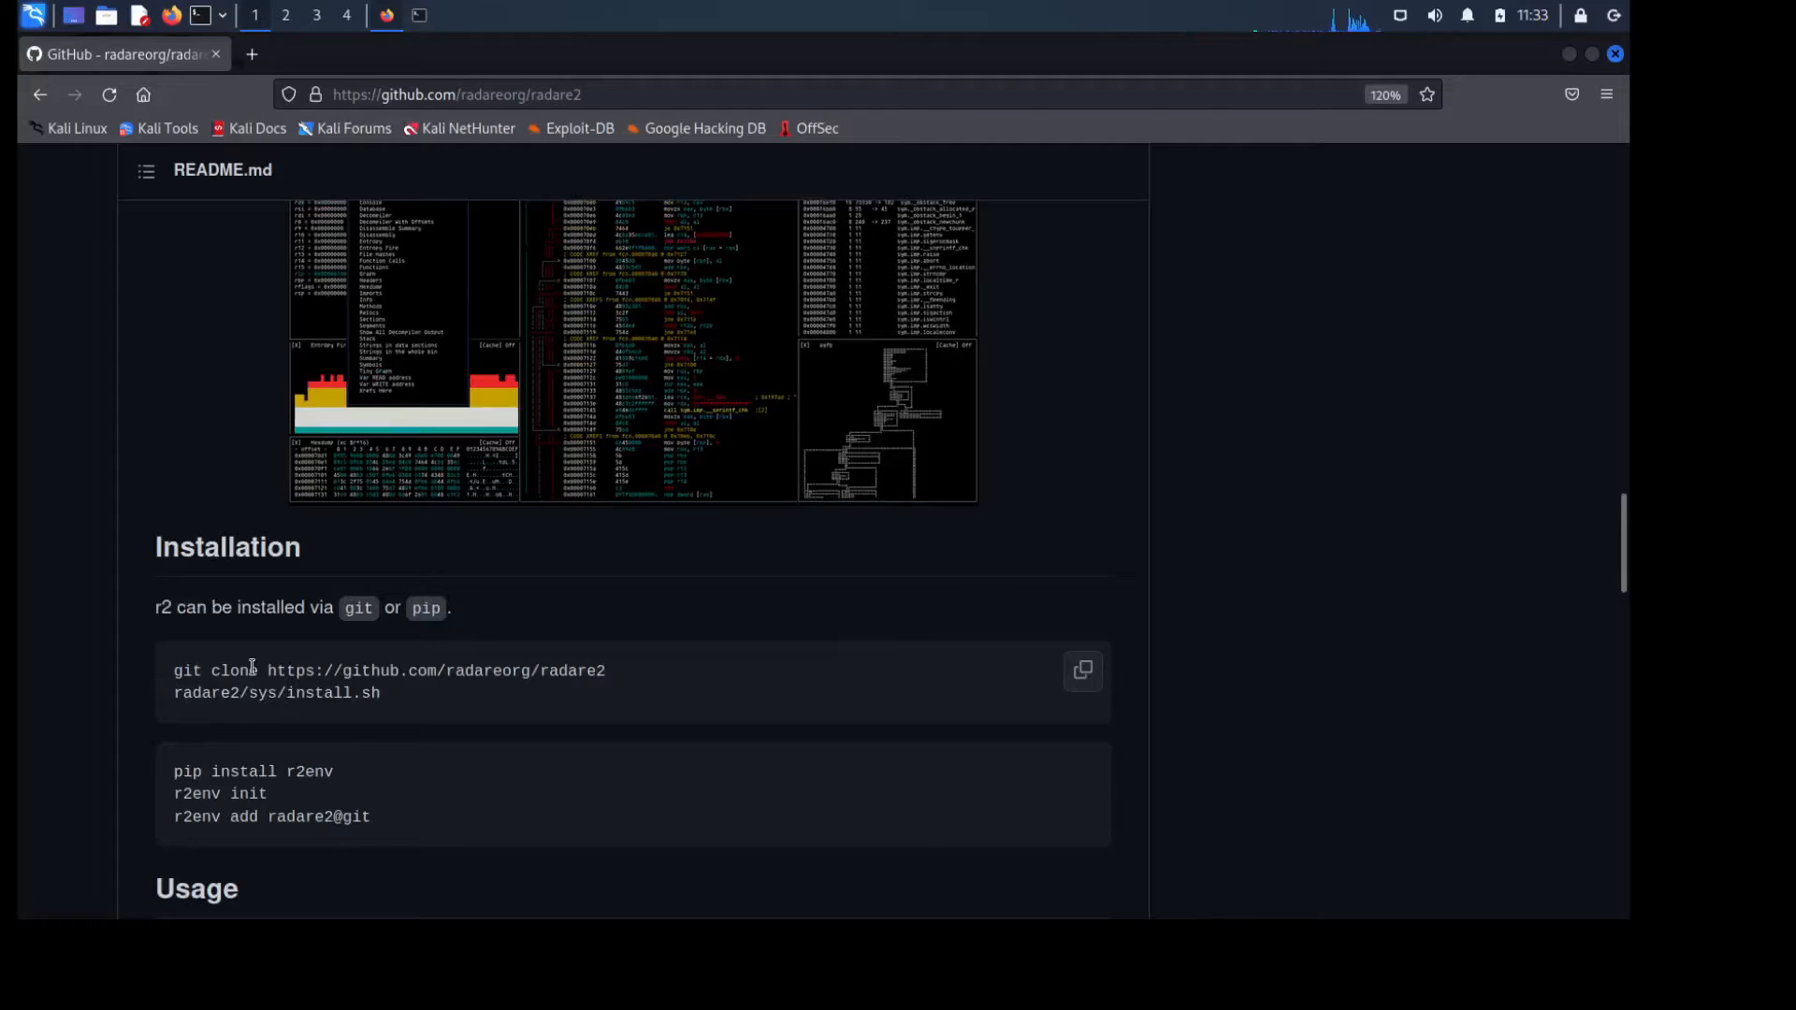
{"action": "left_click", "coordinate": [1082, 669]}
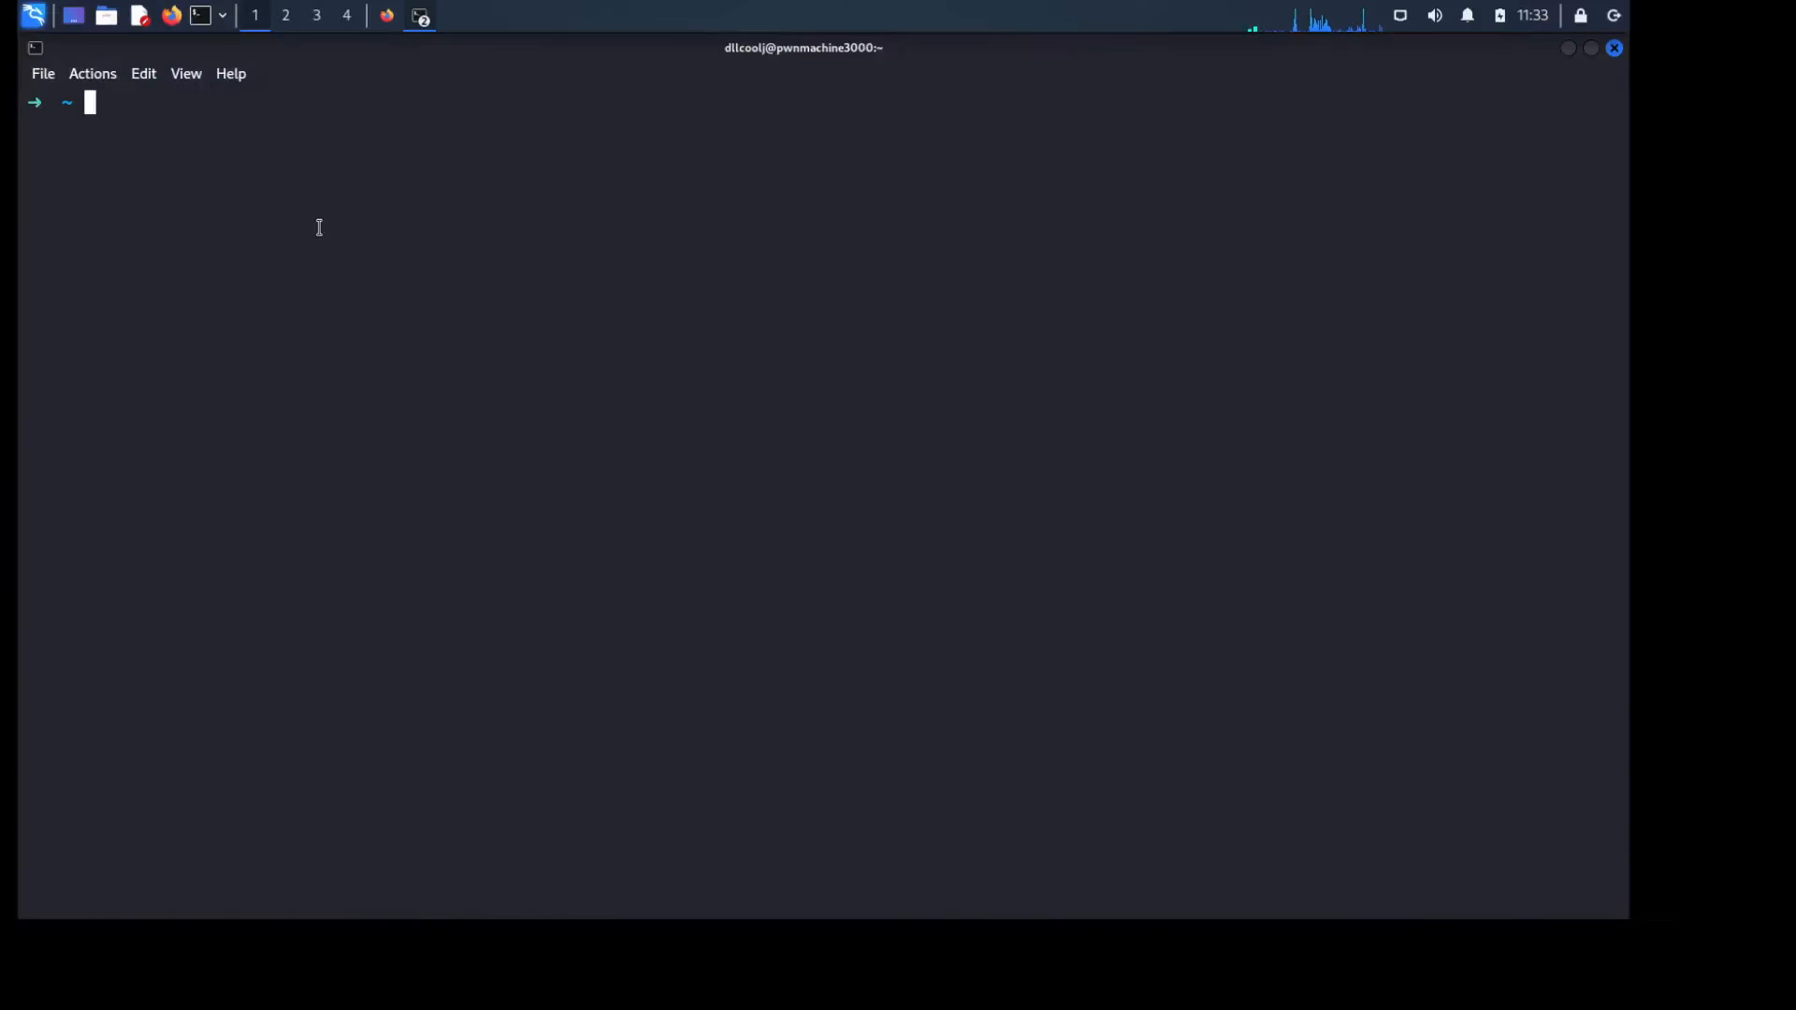
Run the install script fetched with curl from raw.github.com in the fresh shell
{"action": "type", "text": "sh -c \"$(curl -fsSL https://raw.github.com/ohmyzsh/ohmyzsh/master/tools/install.sh)\""}
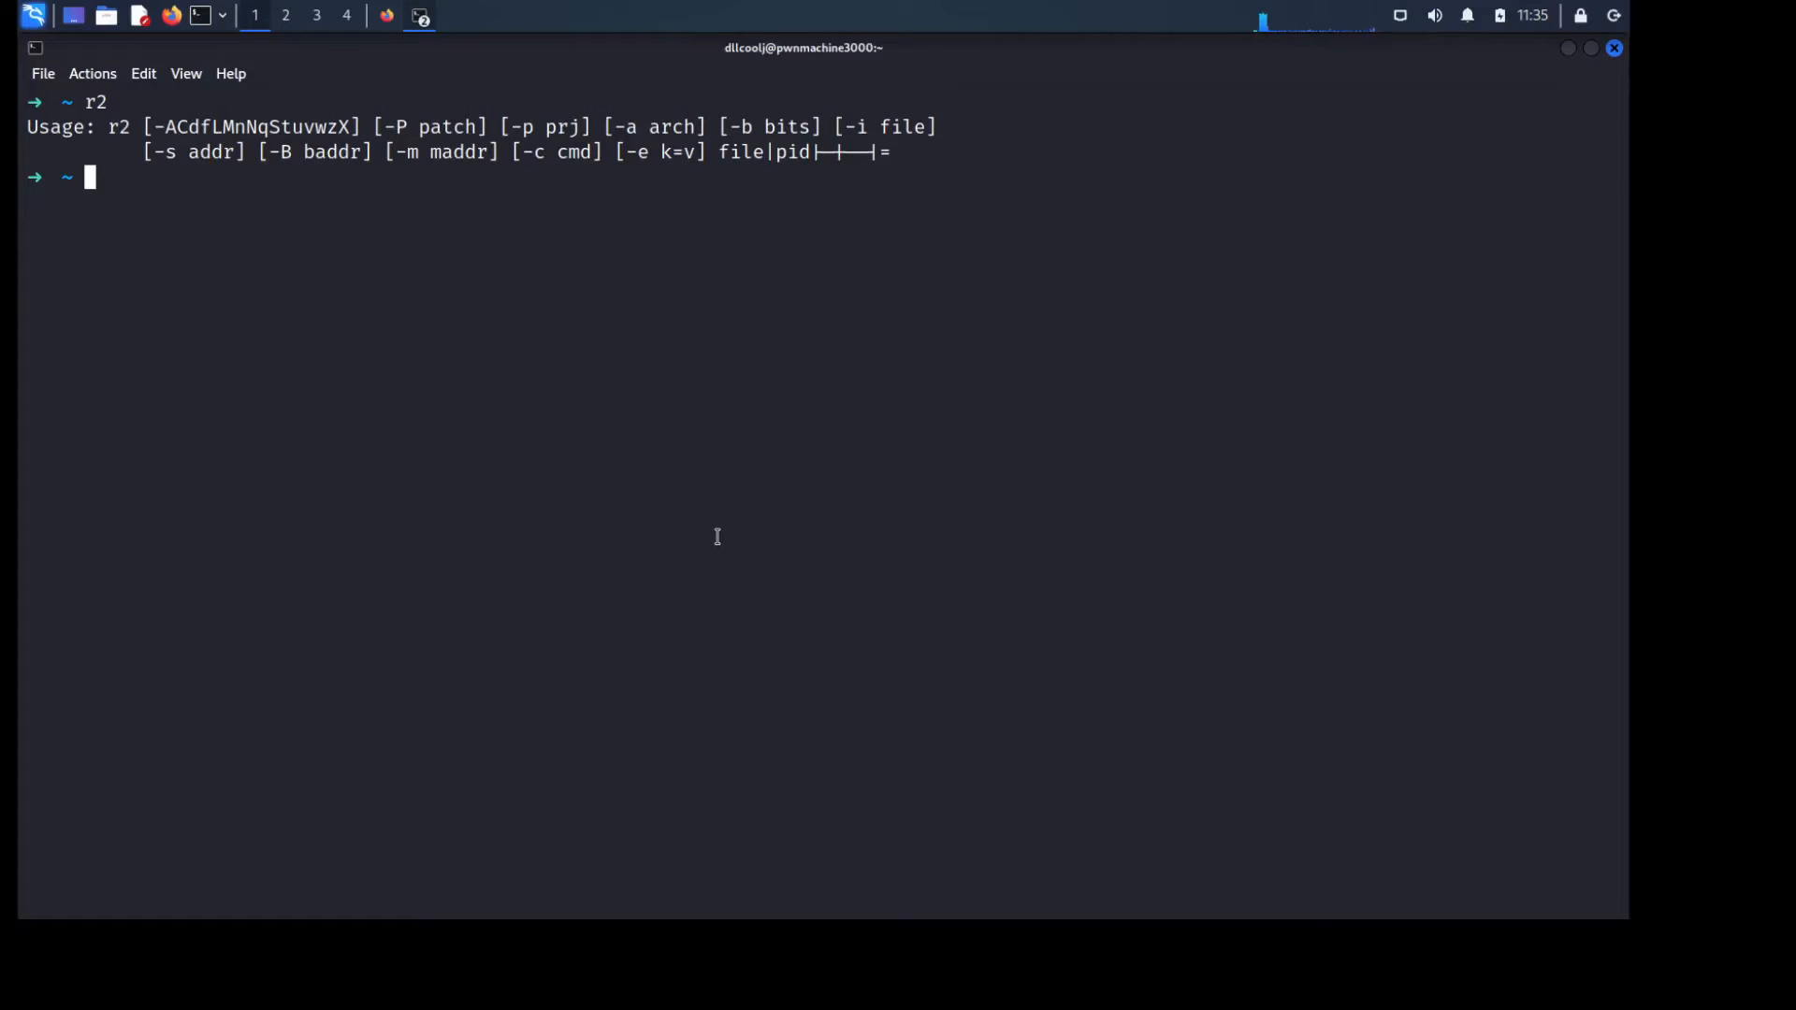
Run r2 to print radare2's usage line at the prompt
{"action": "type", "text": "r2 -v"}
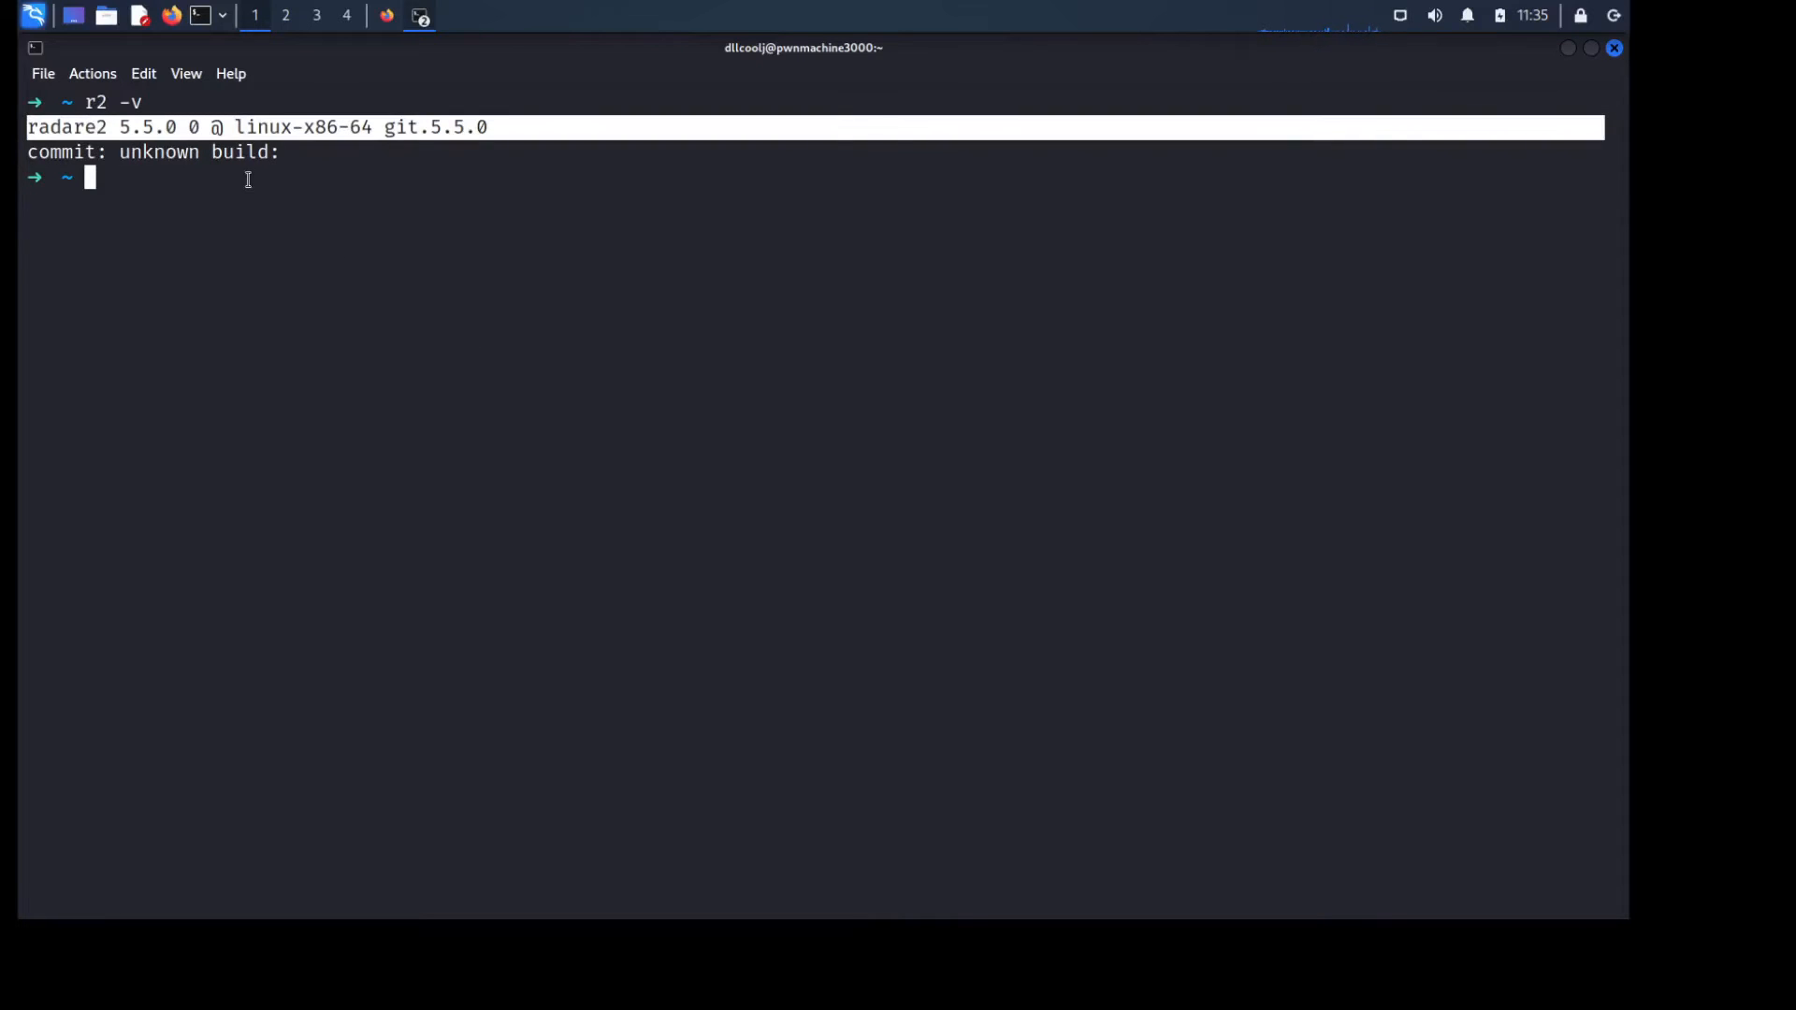
{"action": "mouse_move", "coordinate": [506, 153]}
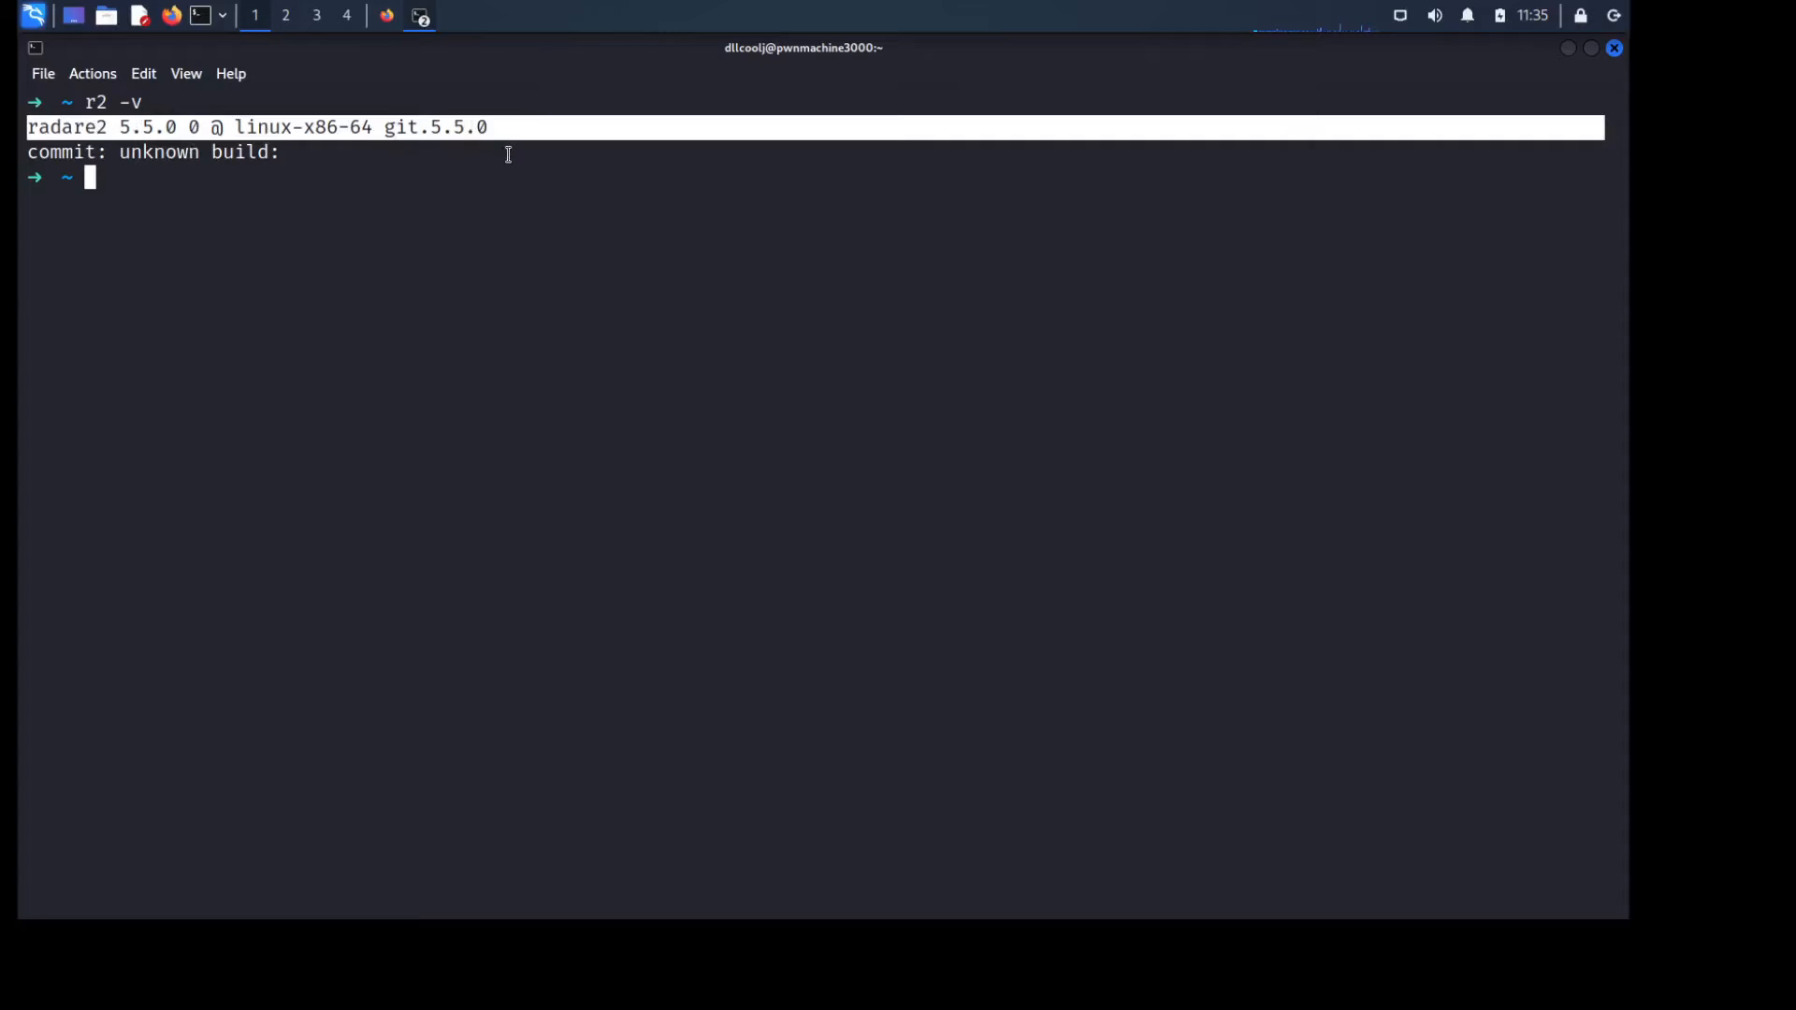
{"action": "mouse_move", "coordinate": [509, 206]}
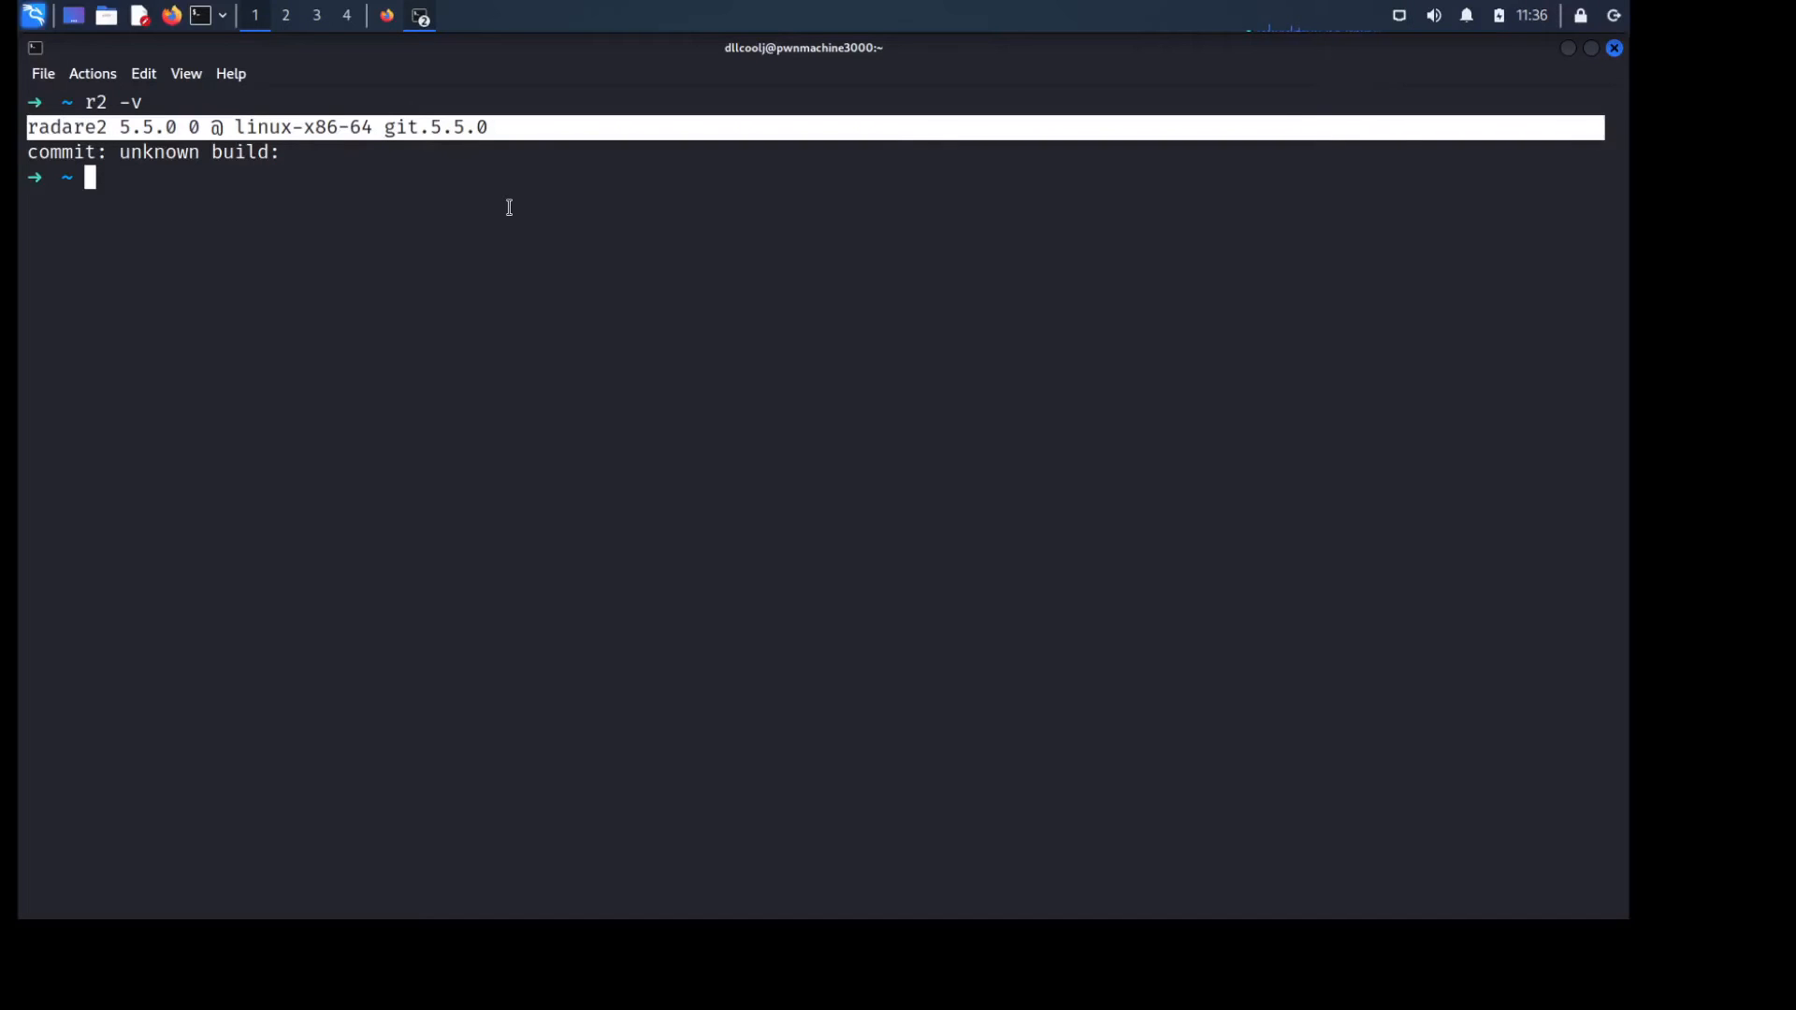
Clear the earlier output and run r2pm -h to list its package commands and paths
{"action": "type", "text": "r2"}
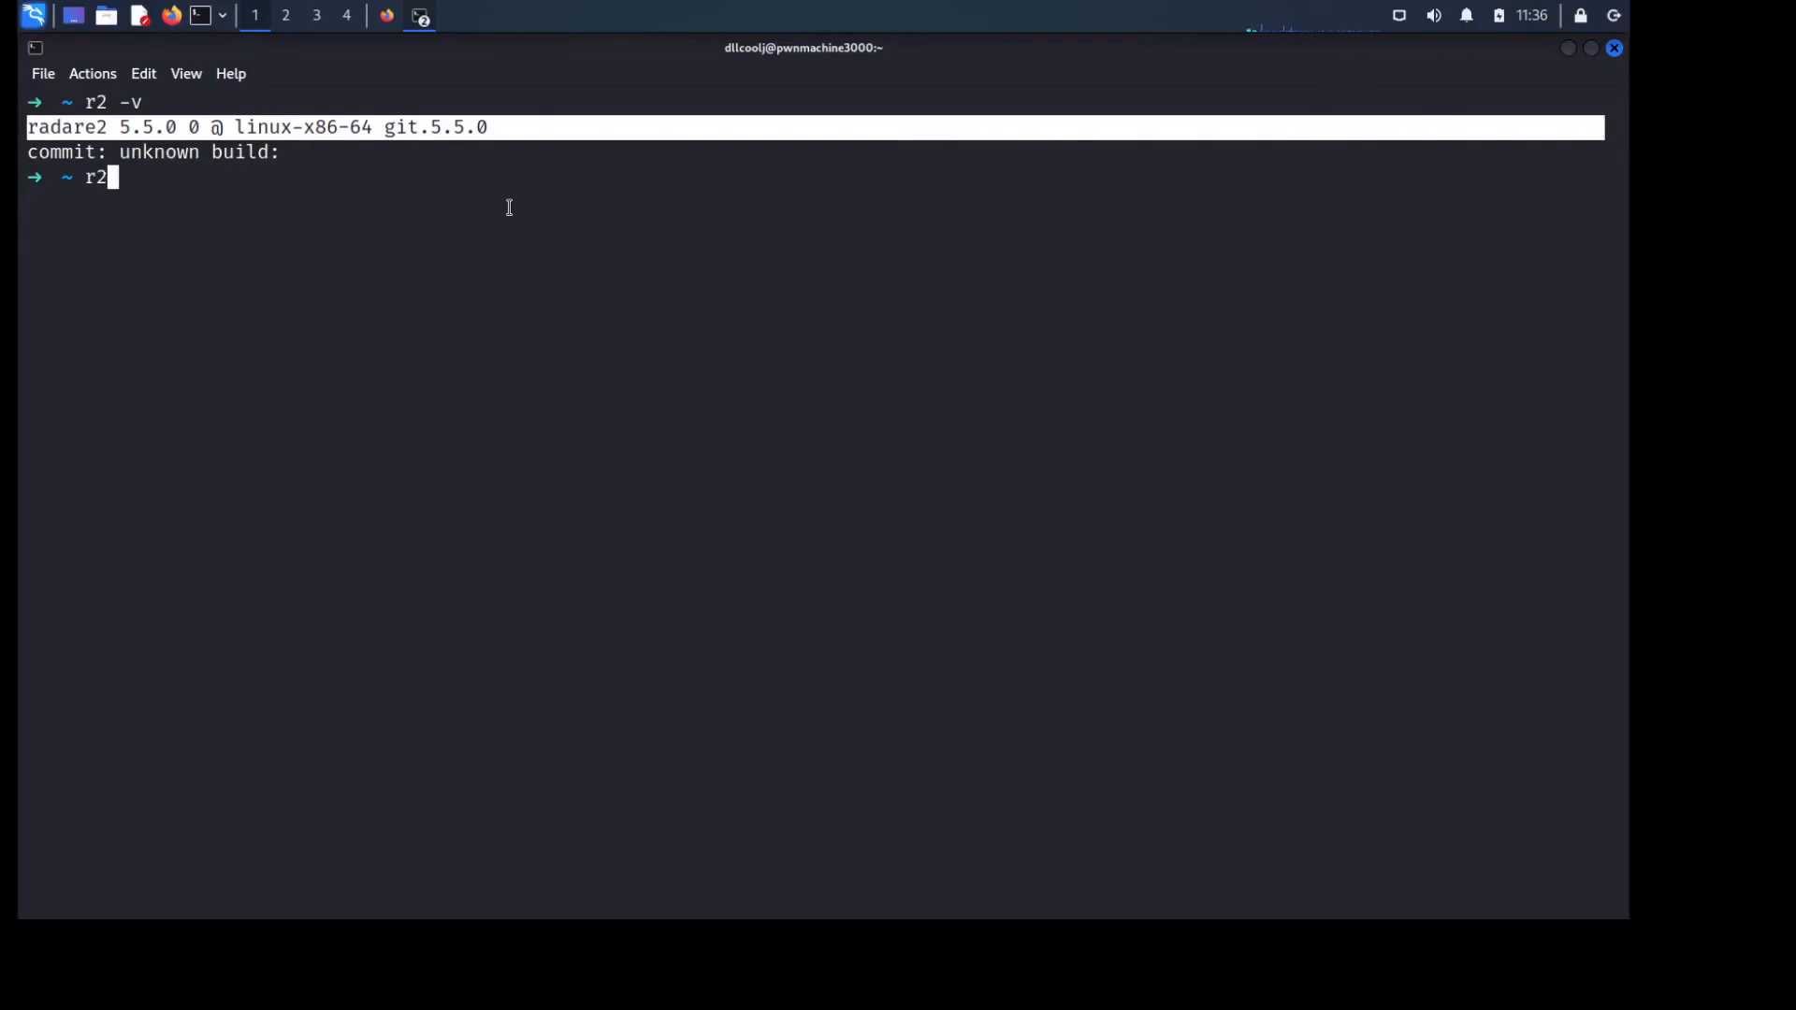
{"action": "key", "text": "Return"}
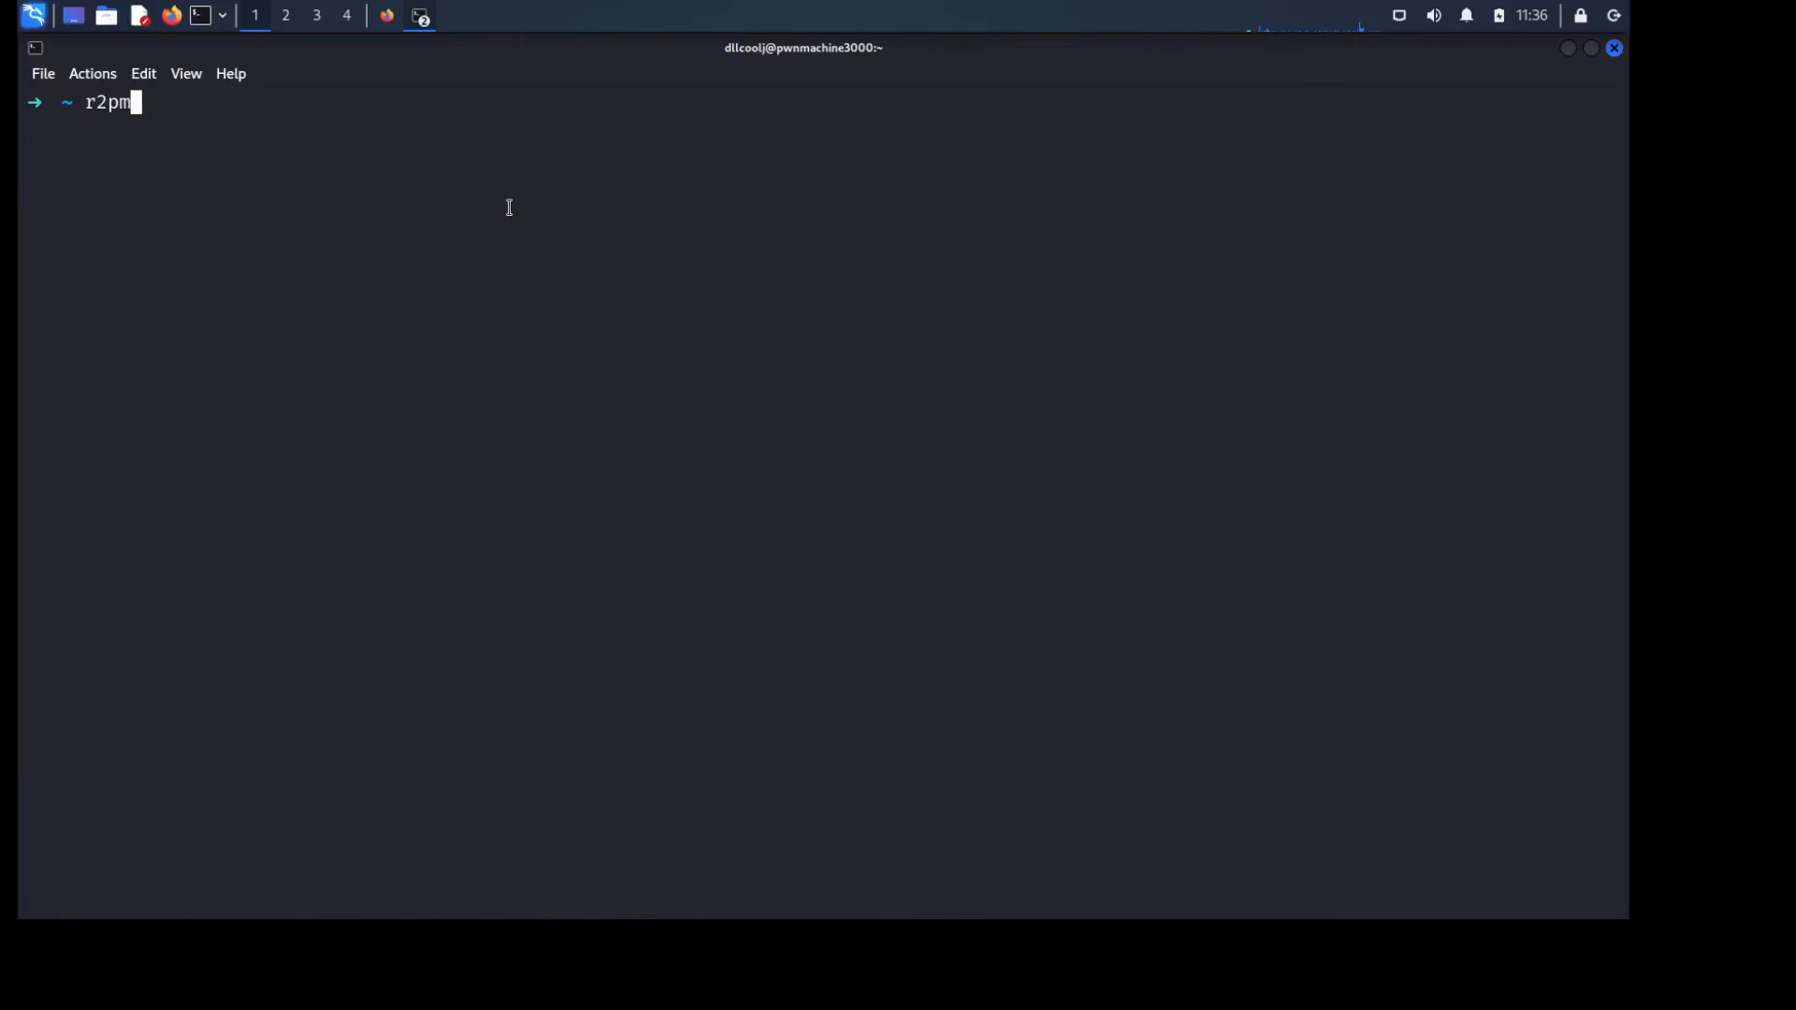
{"action": "type", "text": "-h"}
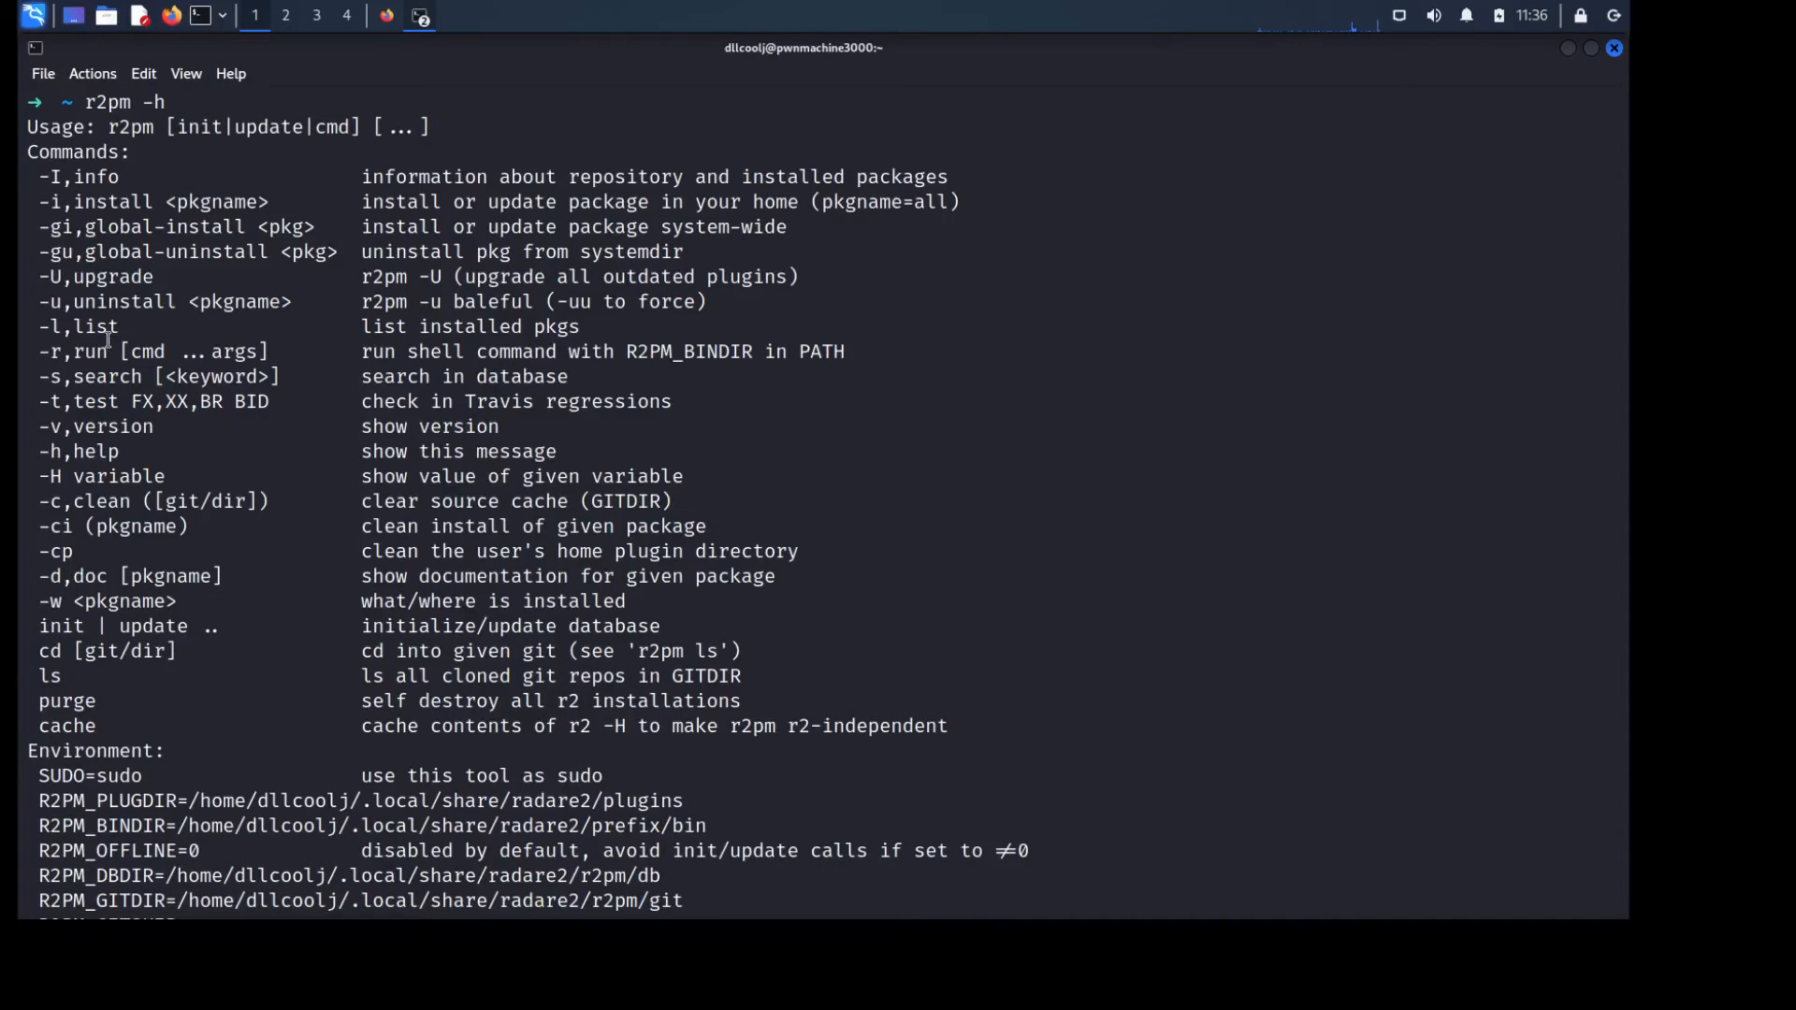
{"action": "mouse_move", "coordinate": [234, 288]}
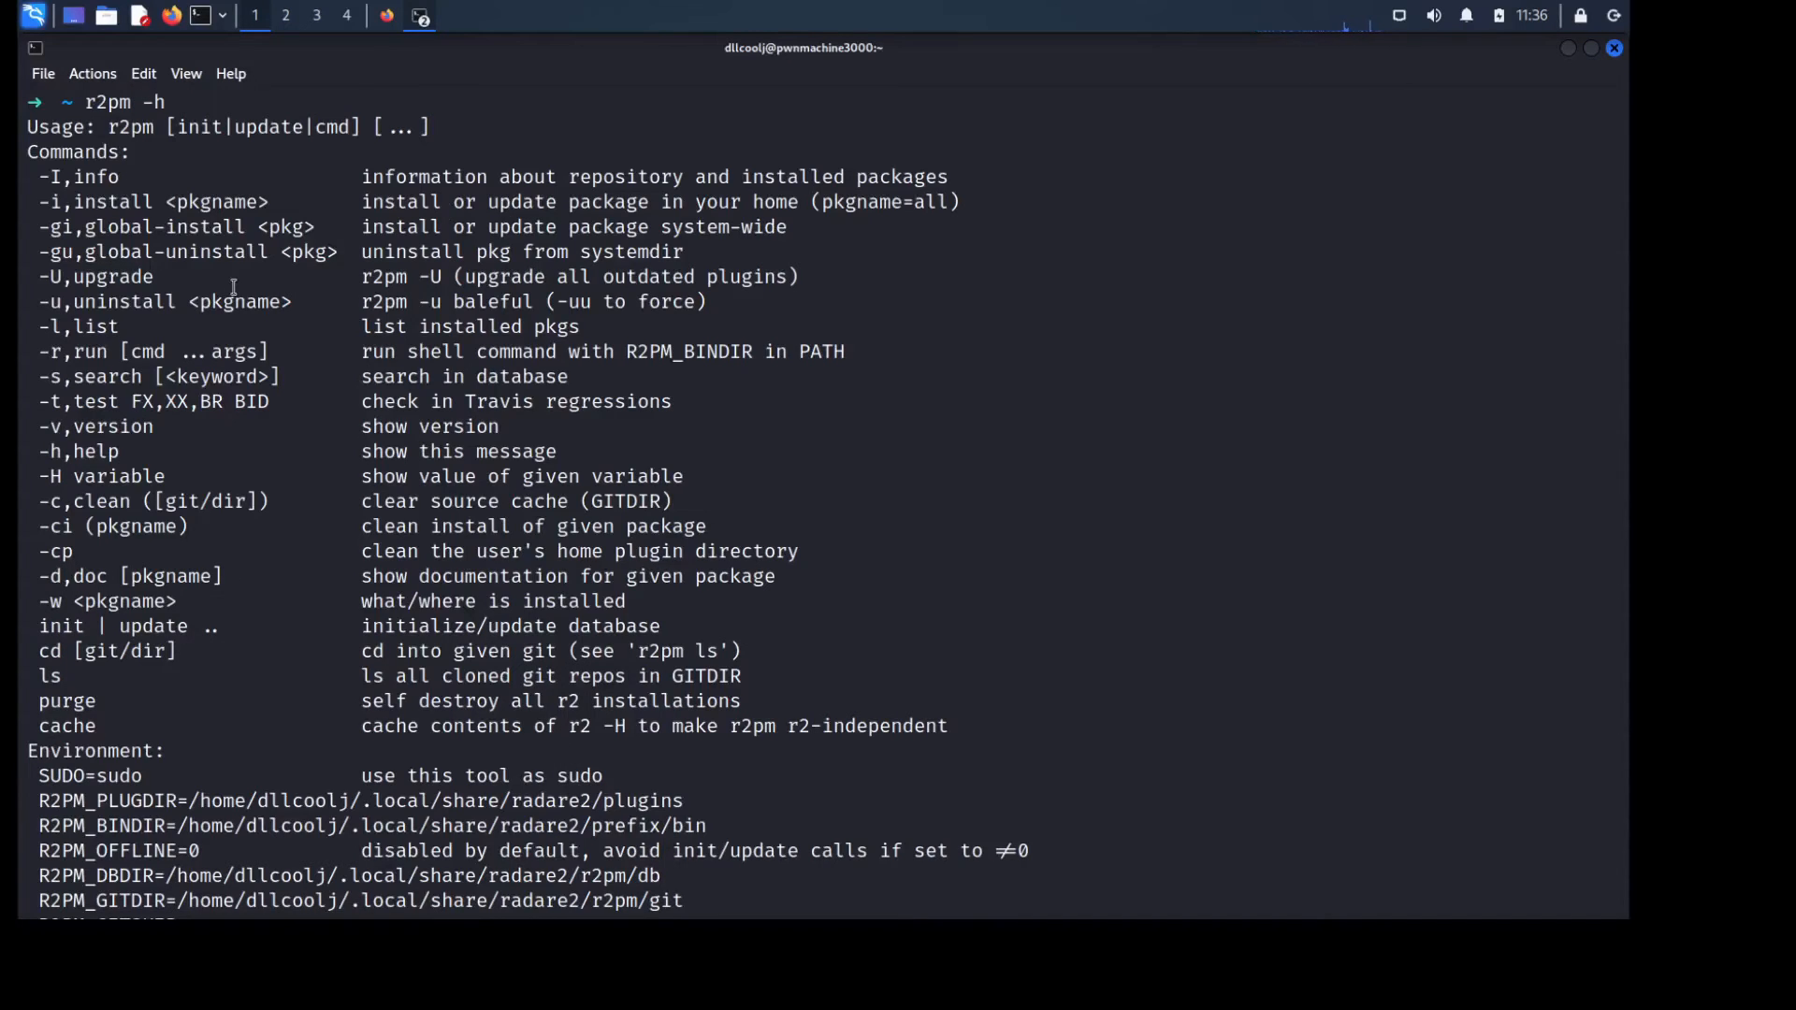